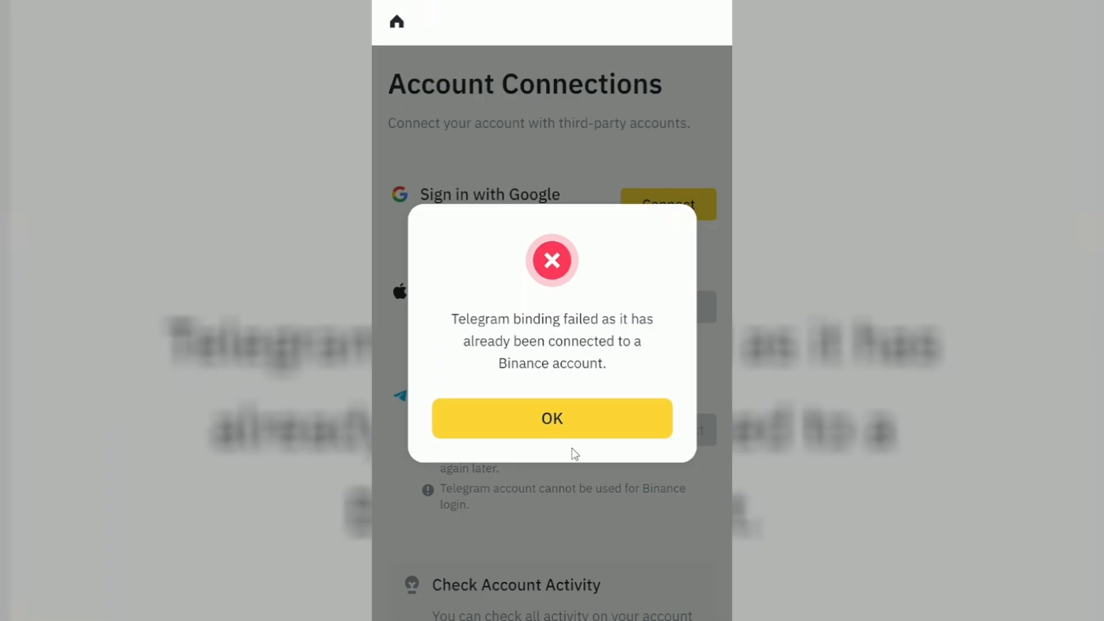
Dismiss the Telegram binding error and open the 'Bind your Binance account' task
click(551, 417)
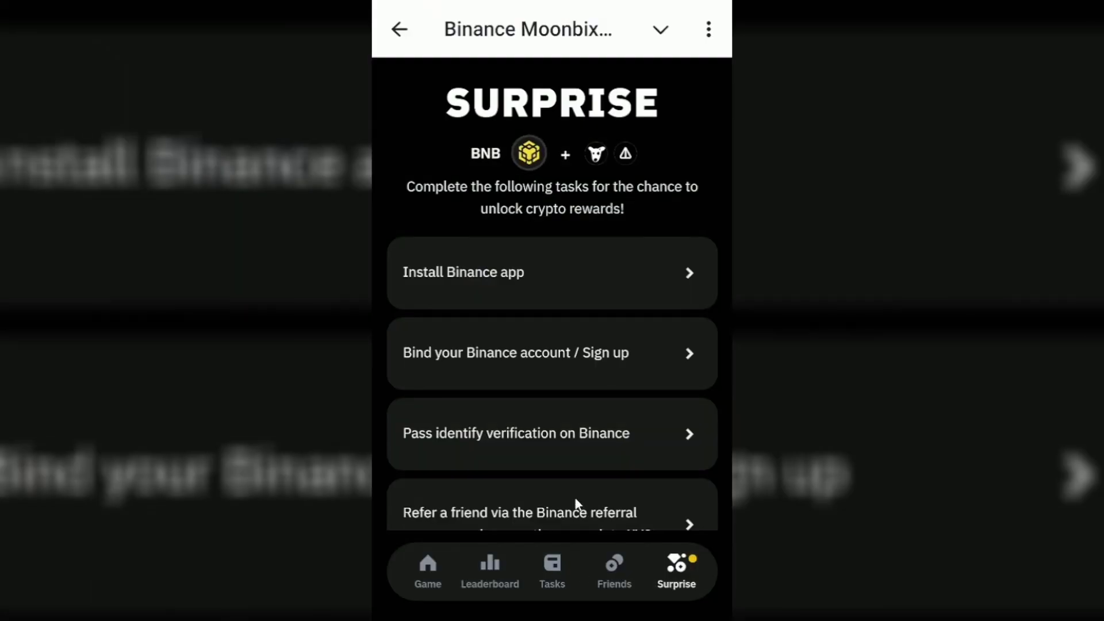
mouse_move(668, 284)
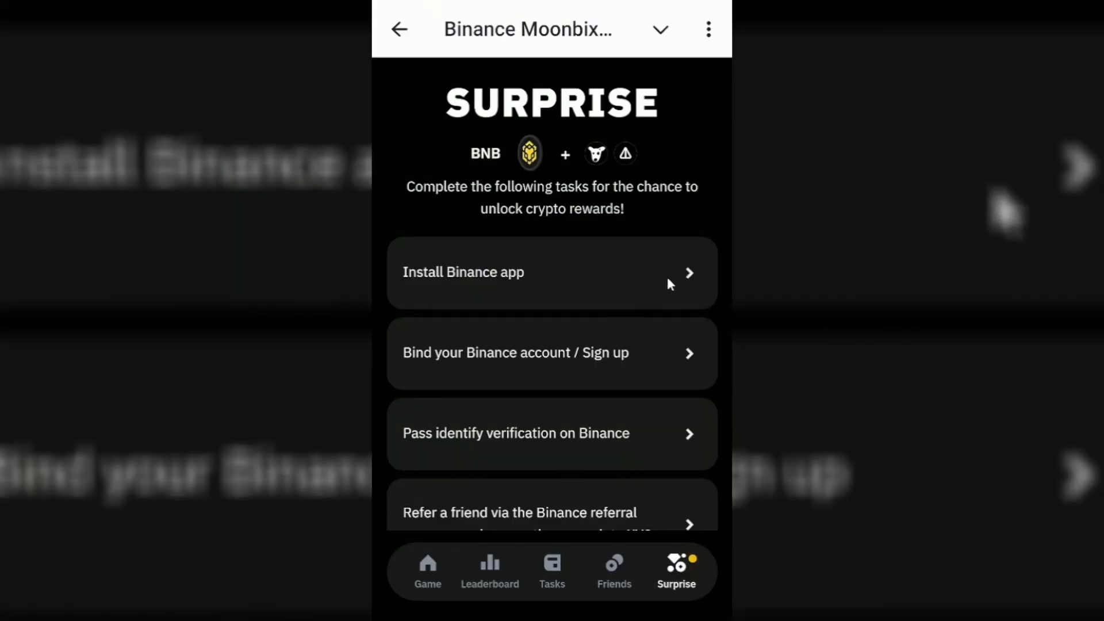
mouse_move(667, 363)
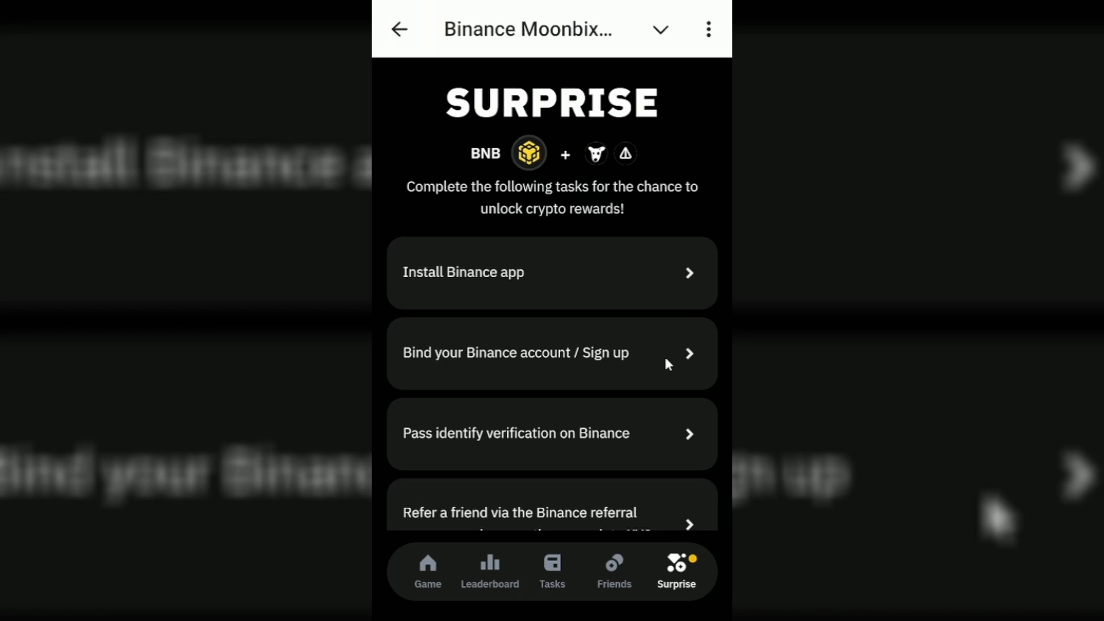
click(552, 353)
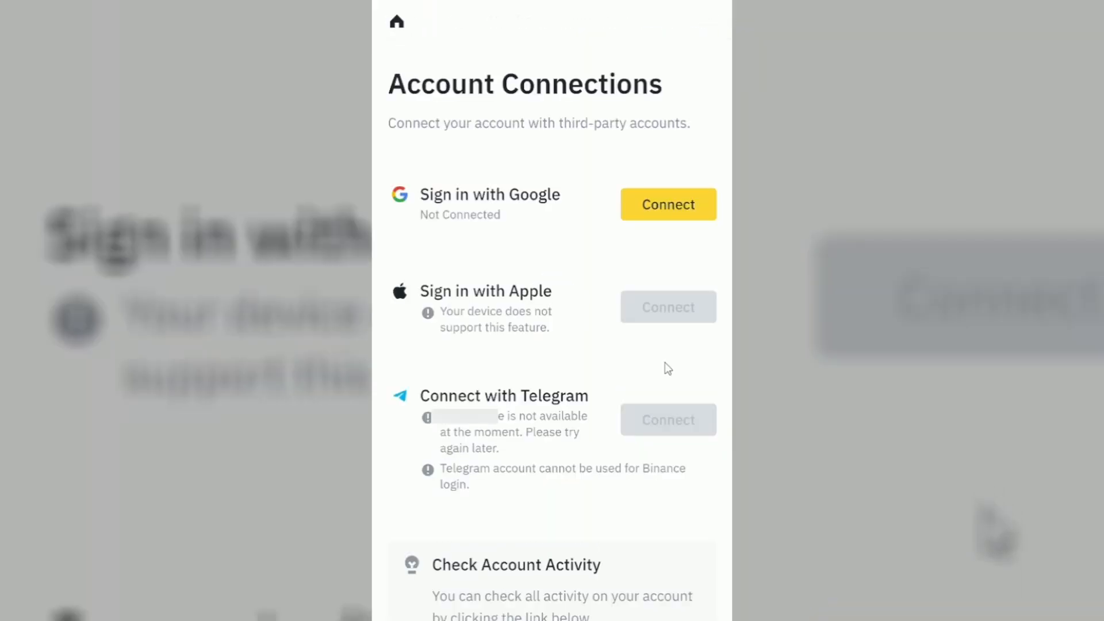
Try connecting Telegram, then dismiss the 'already linked to a Binance account' error
click(667, 420)
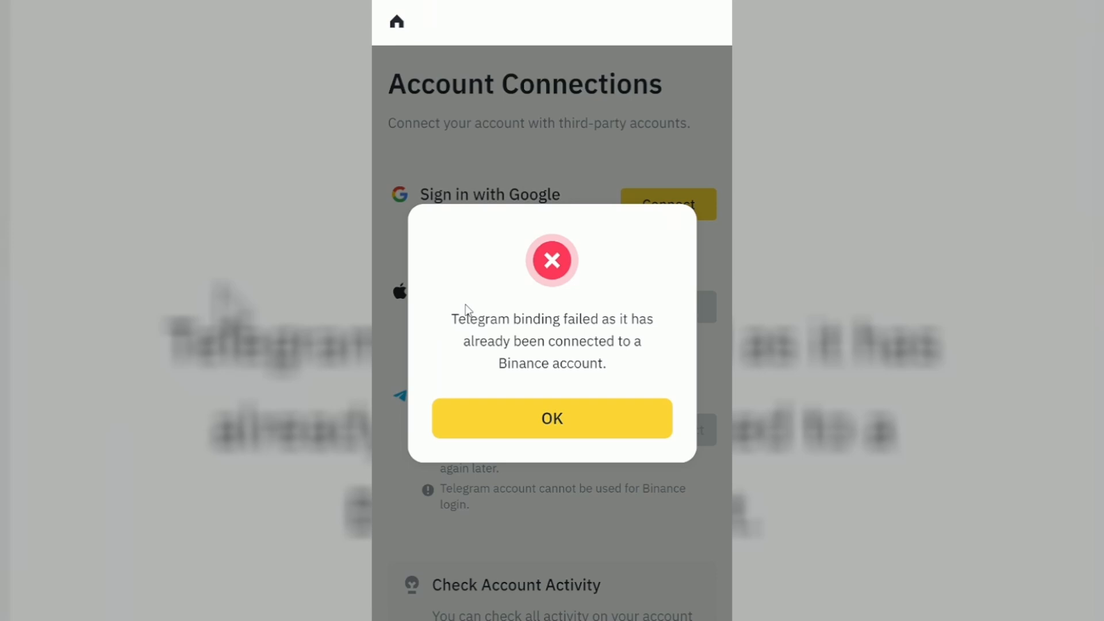
mouse_move(451, 350)
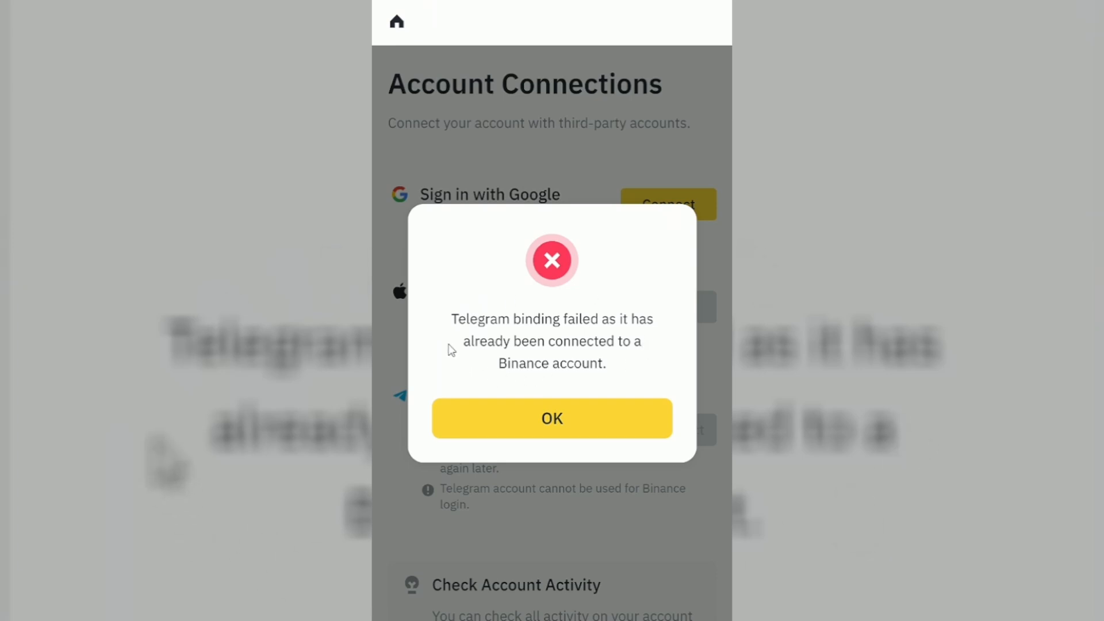
mouse_move(449, 320)
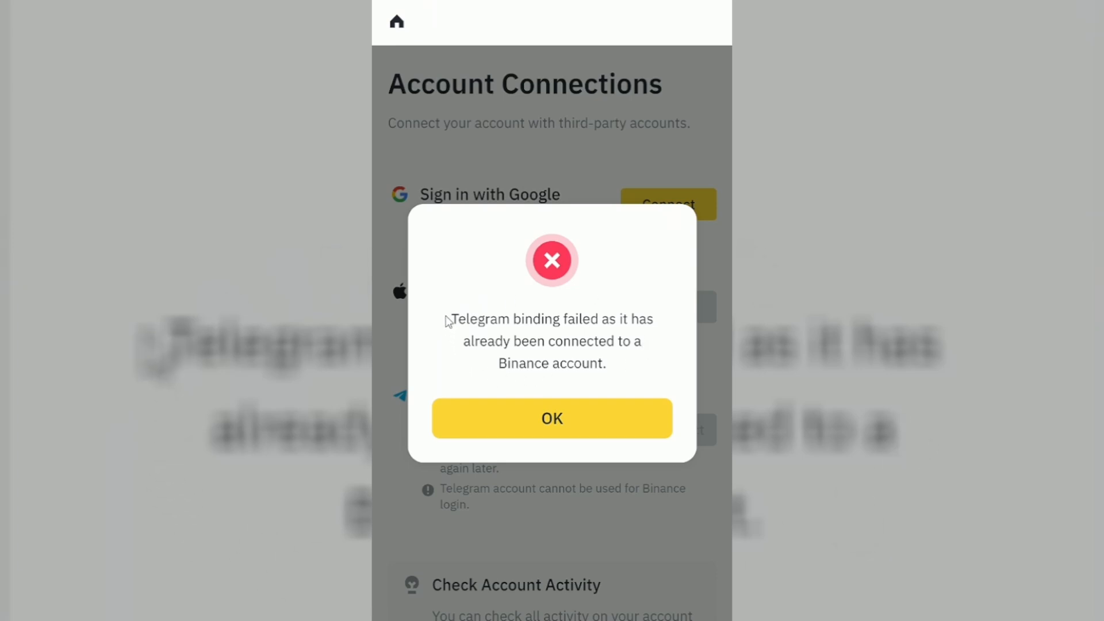
mouse_move(573, 454)
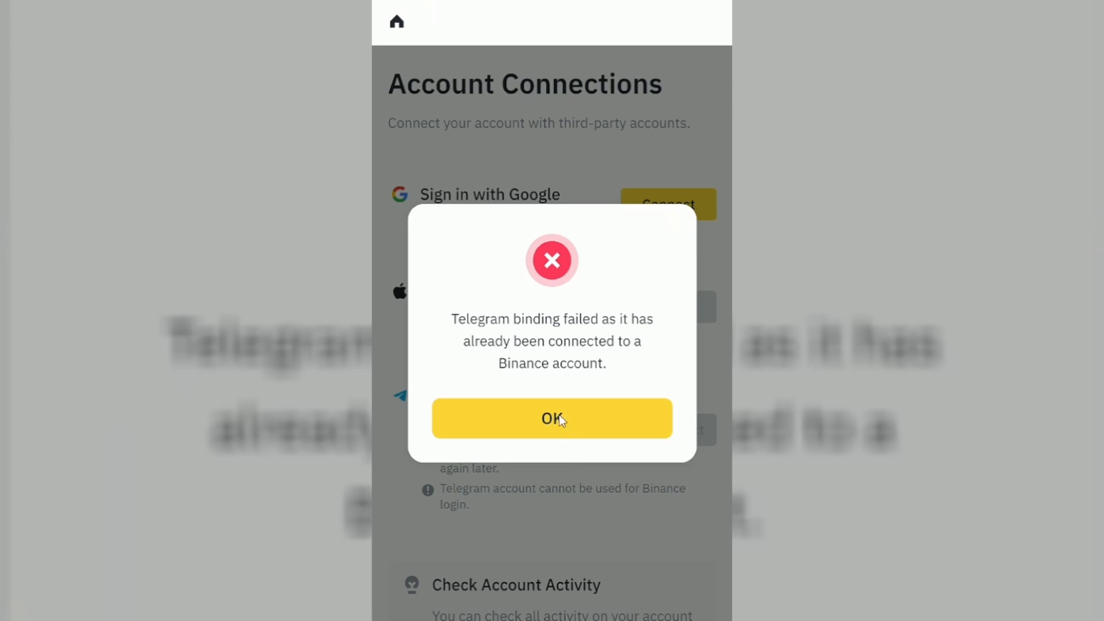
click(552, 418)
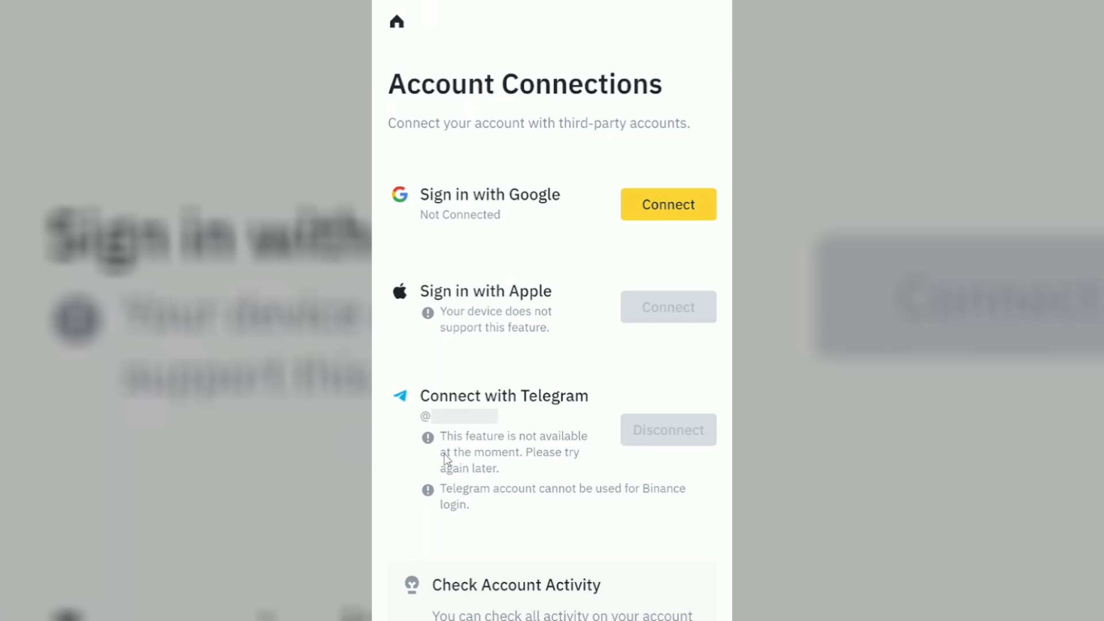
mouse_move(411, 418)
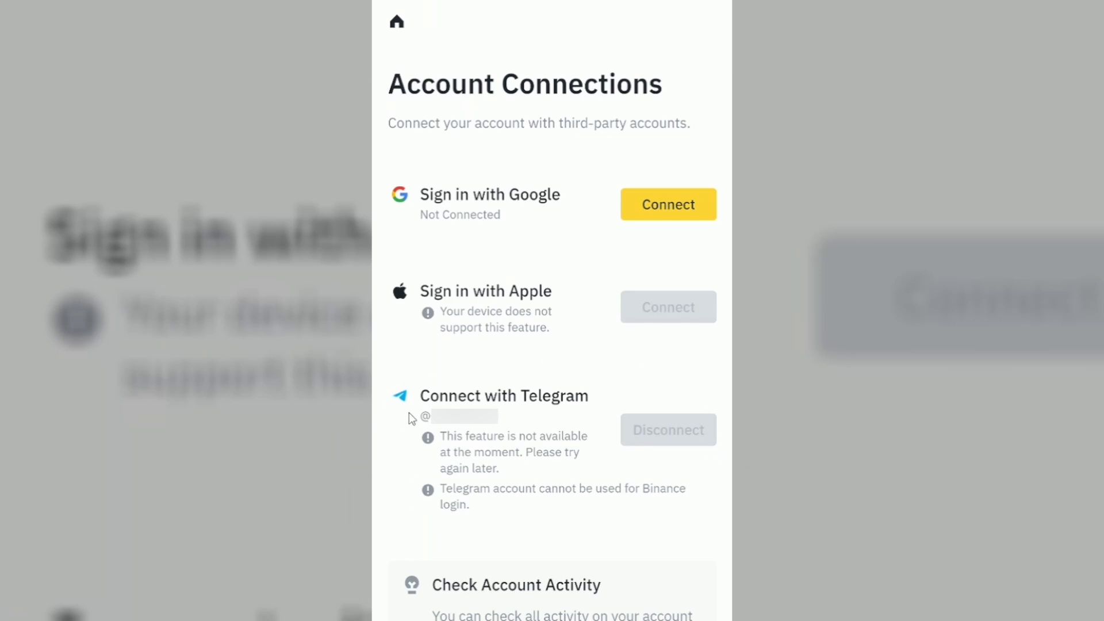
mouse_move(423, 429)
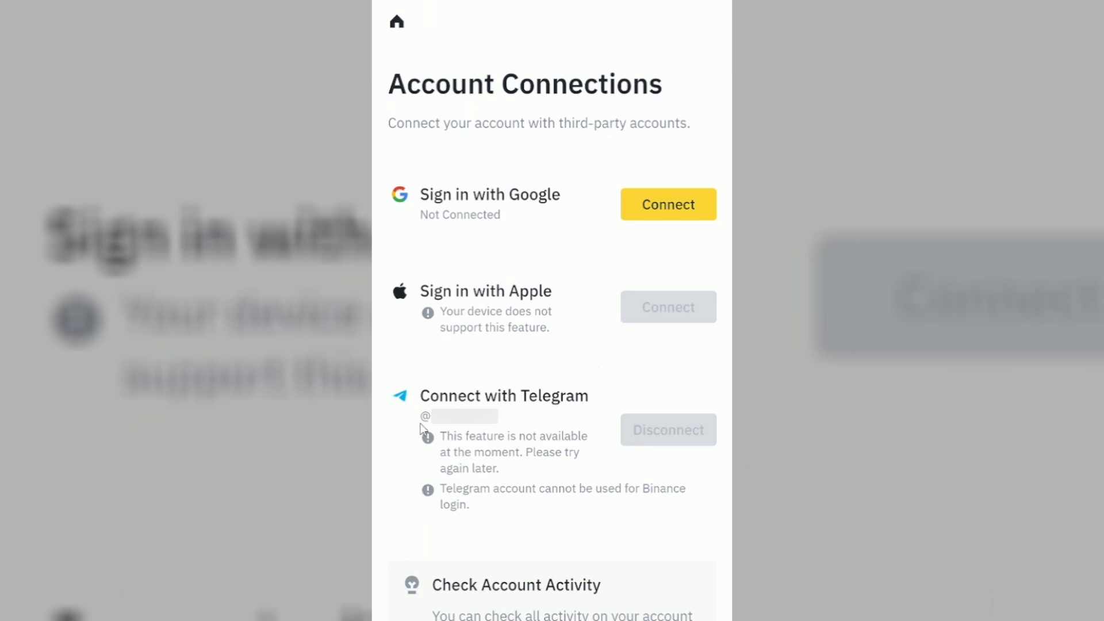
mouse_move(558, 410)
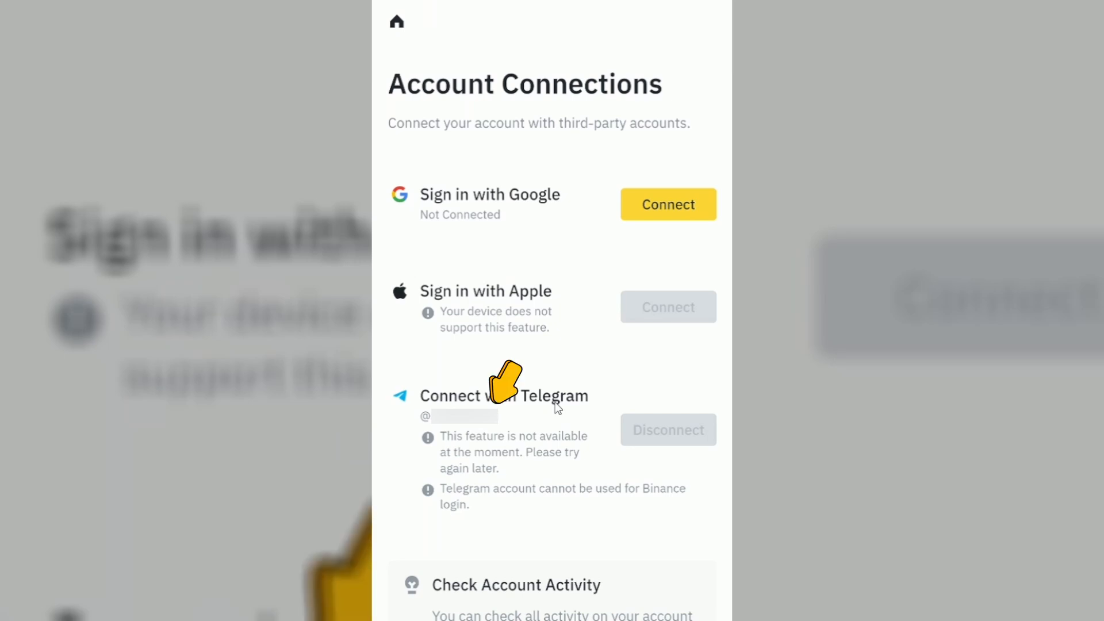
mouse_move(559, 407)
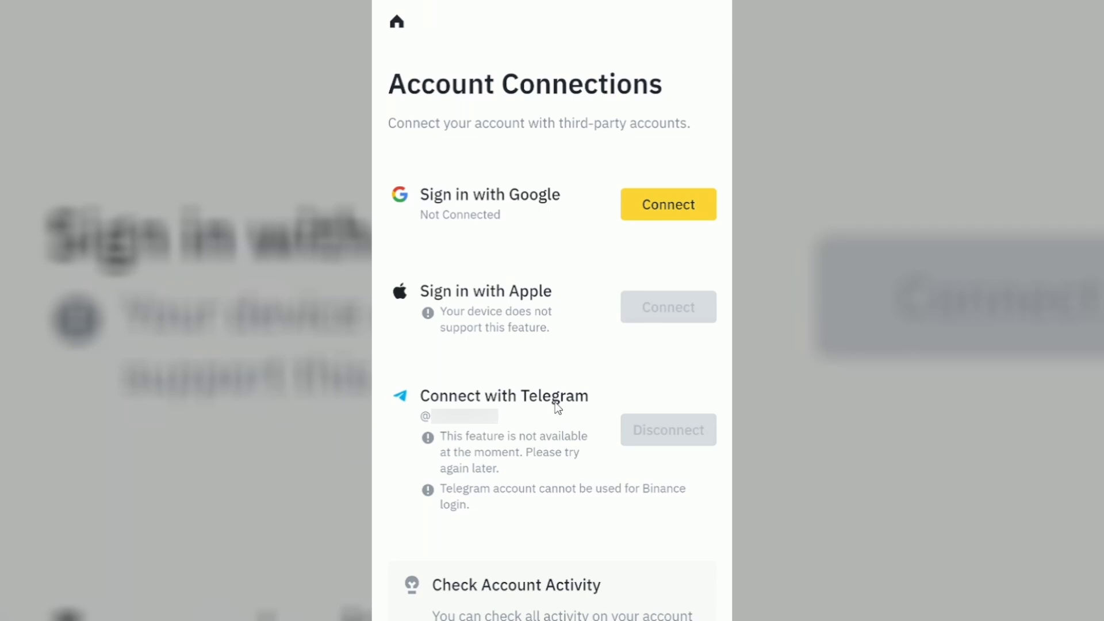
mouse_move(530, 430)
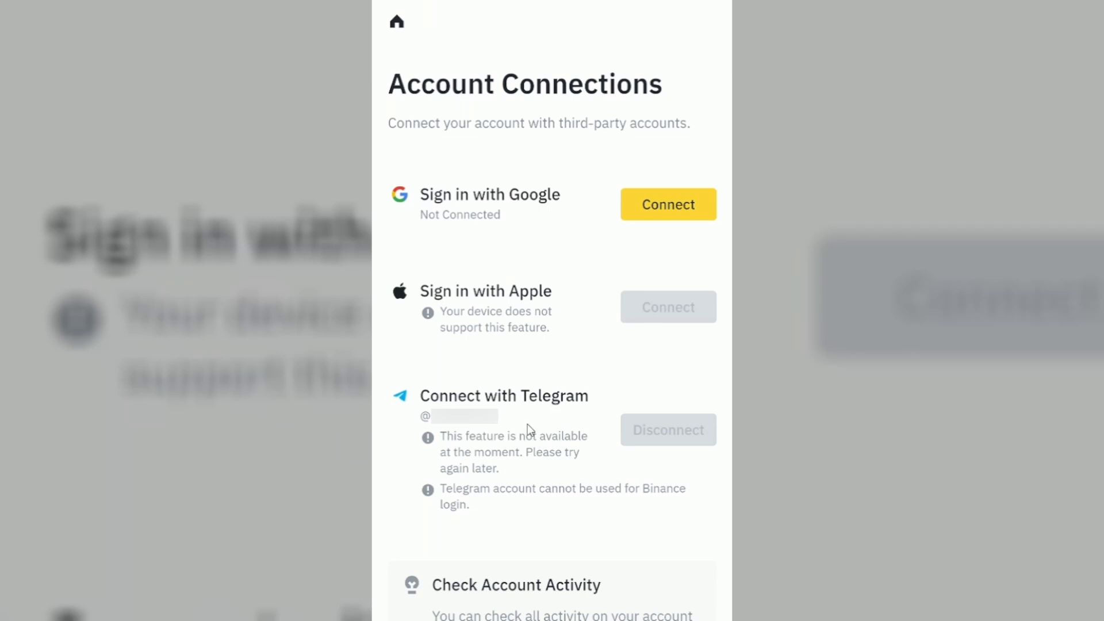